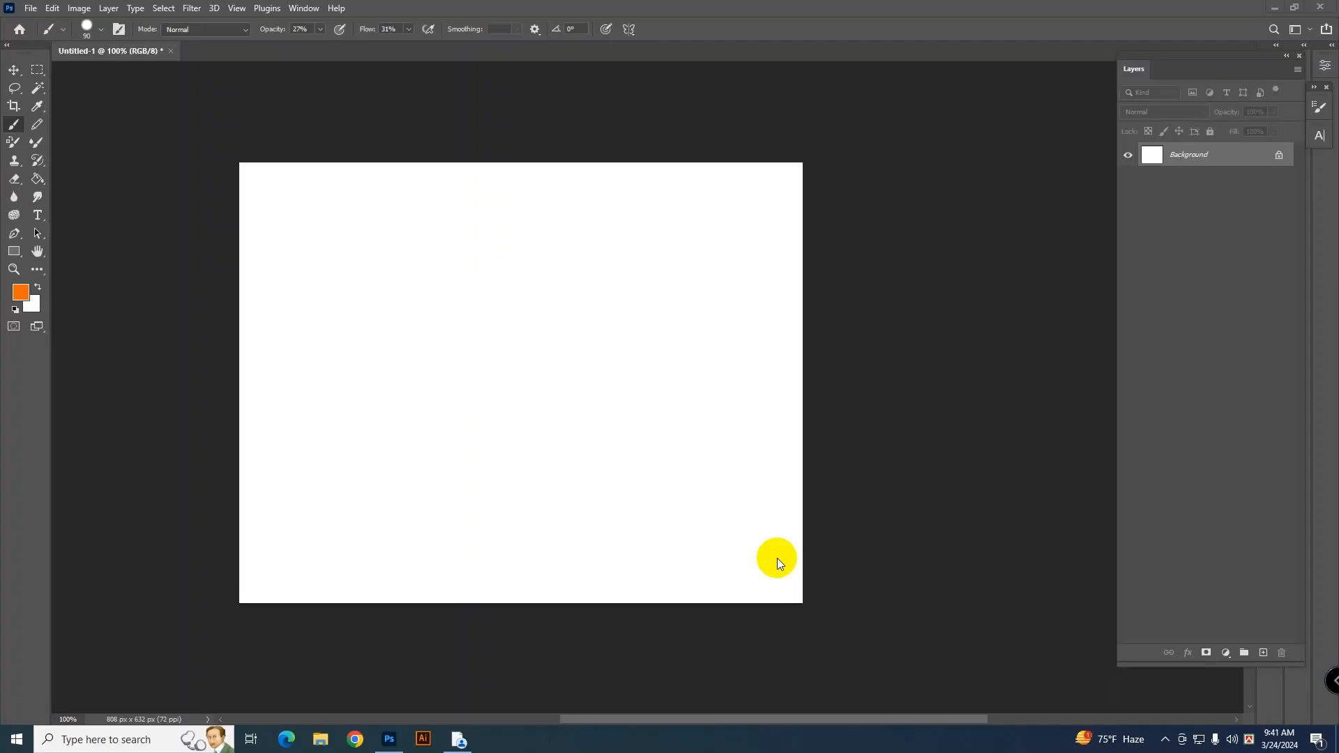
mouse_move(409, 273)
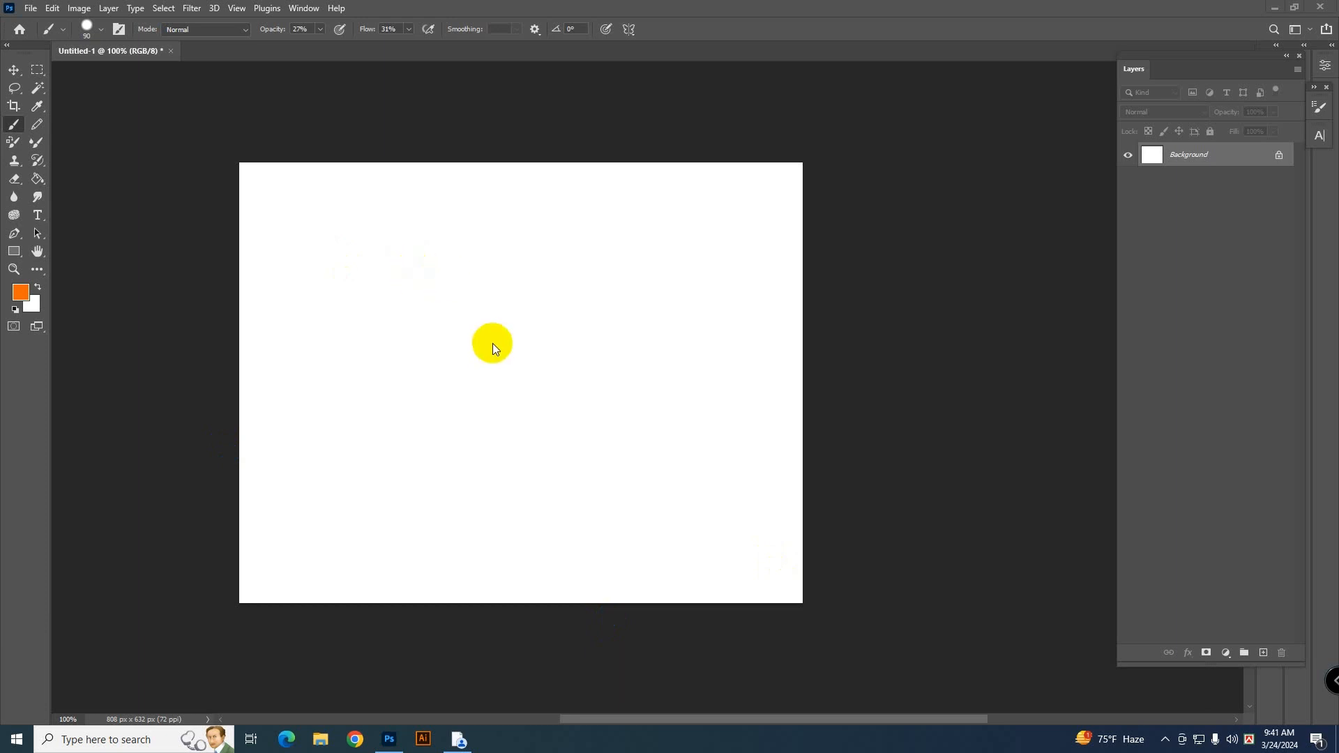
mouse_move(14, 125)
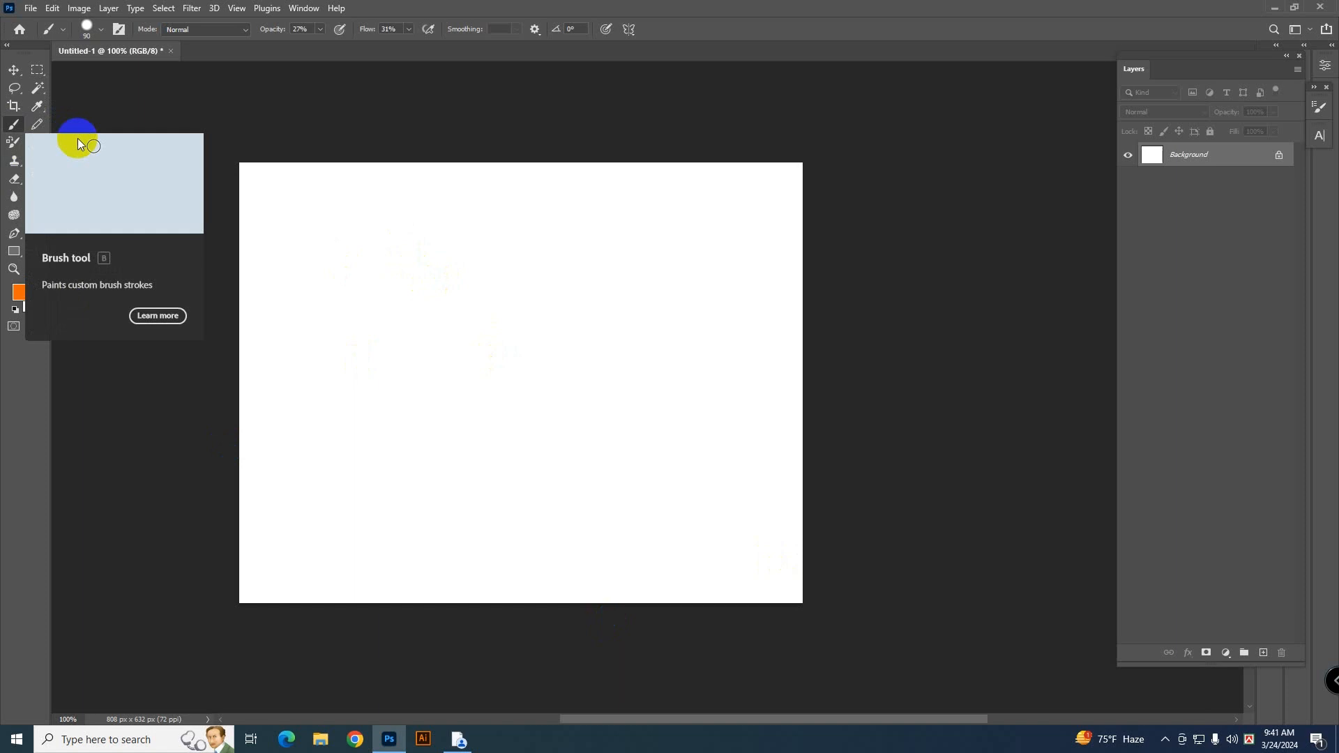
- Paint a curved test stroke across the canvas at 27% opacity and 31% flow
drag(367, 249, 551, 552)
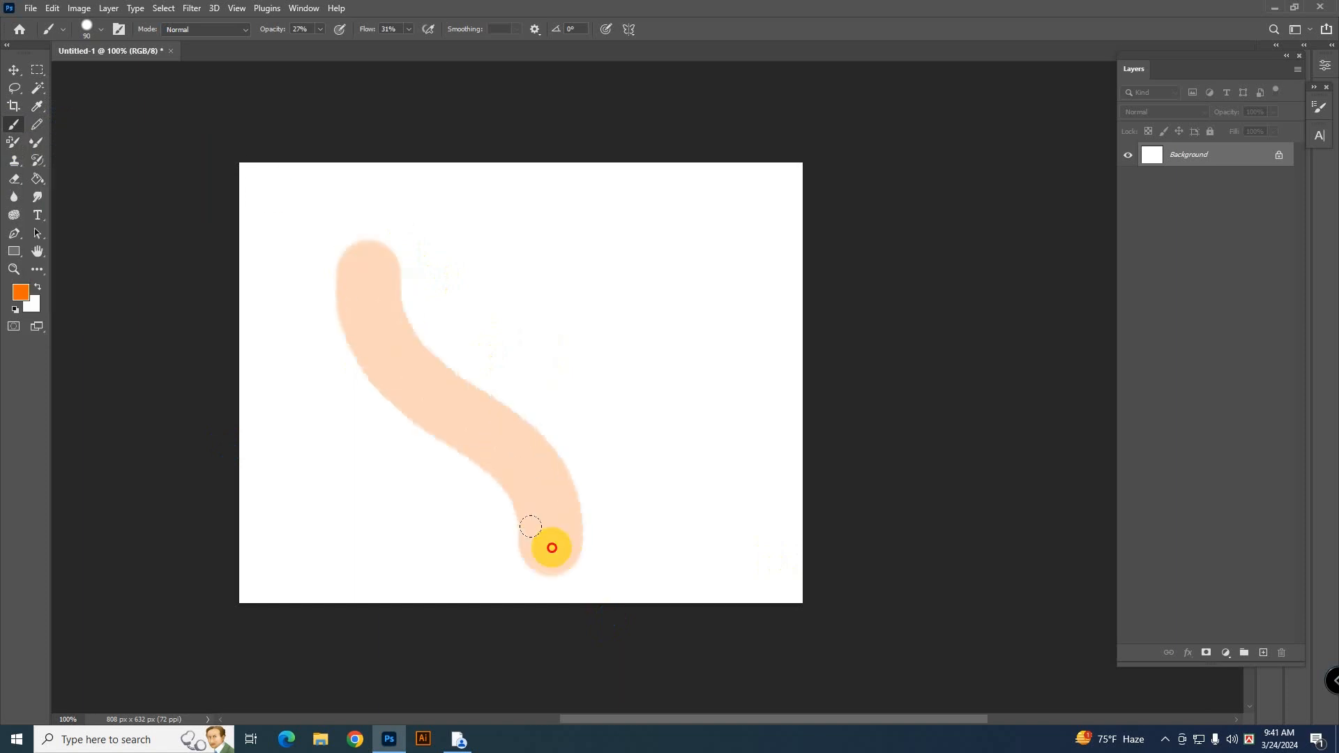
drag(551, 548, 459, 378)
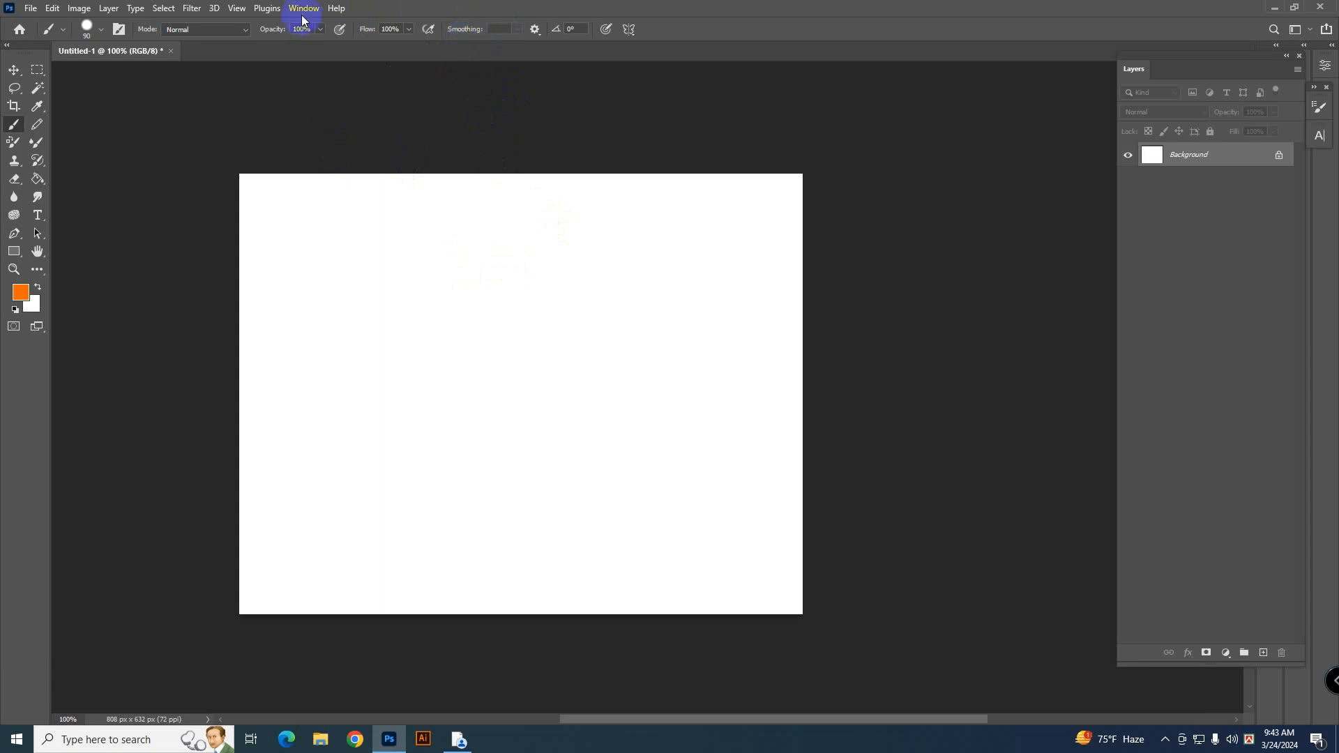
- Show the Brush Settings panel from the Window menu
click(302, 8)
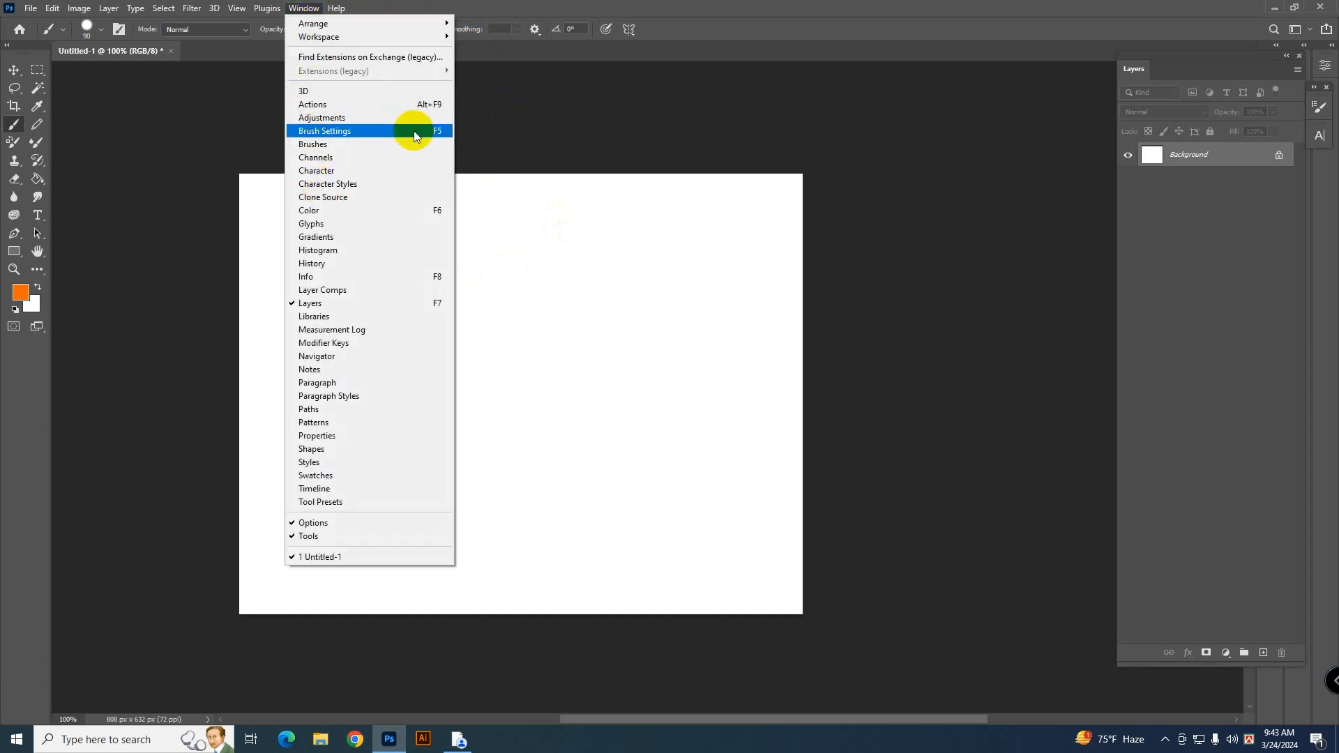
click(325, 131)
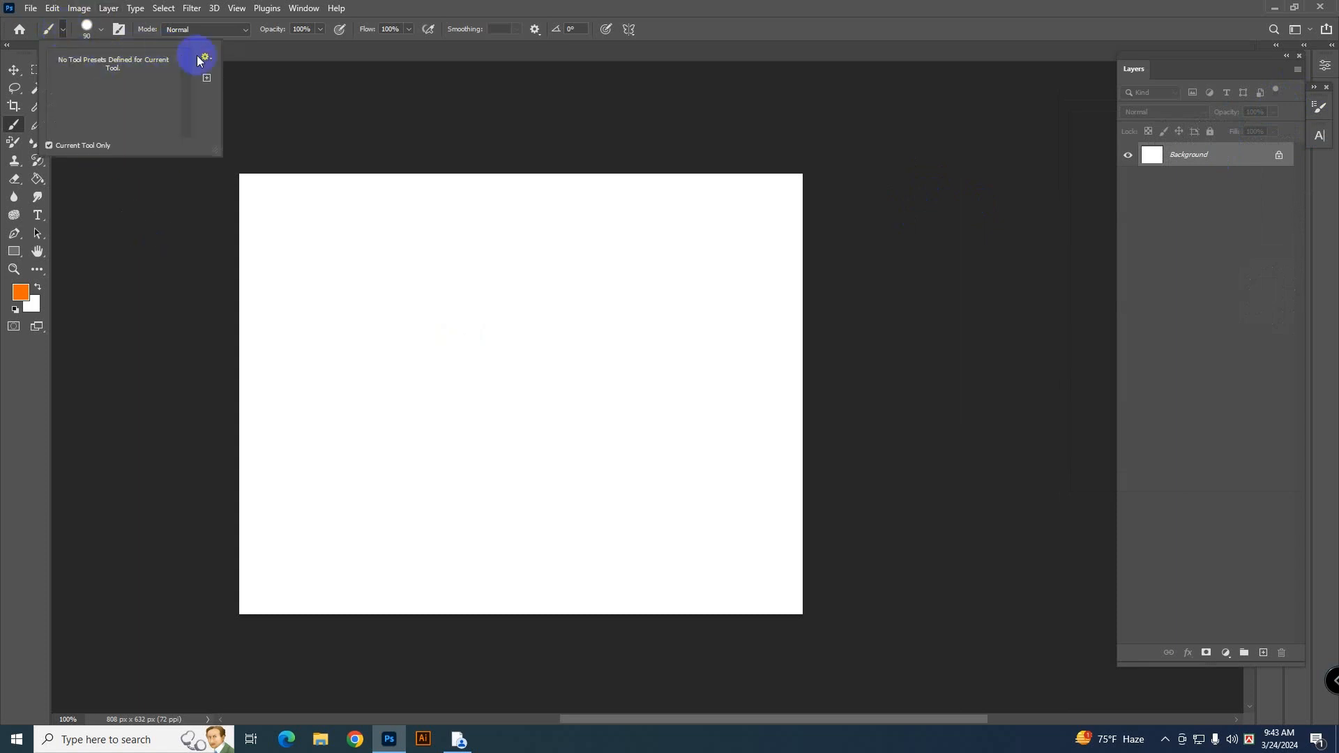
- Reset the Brush tool to defaults via the Tool Presets gear so strokes paint opaque orange
click(206, 55)
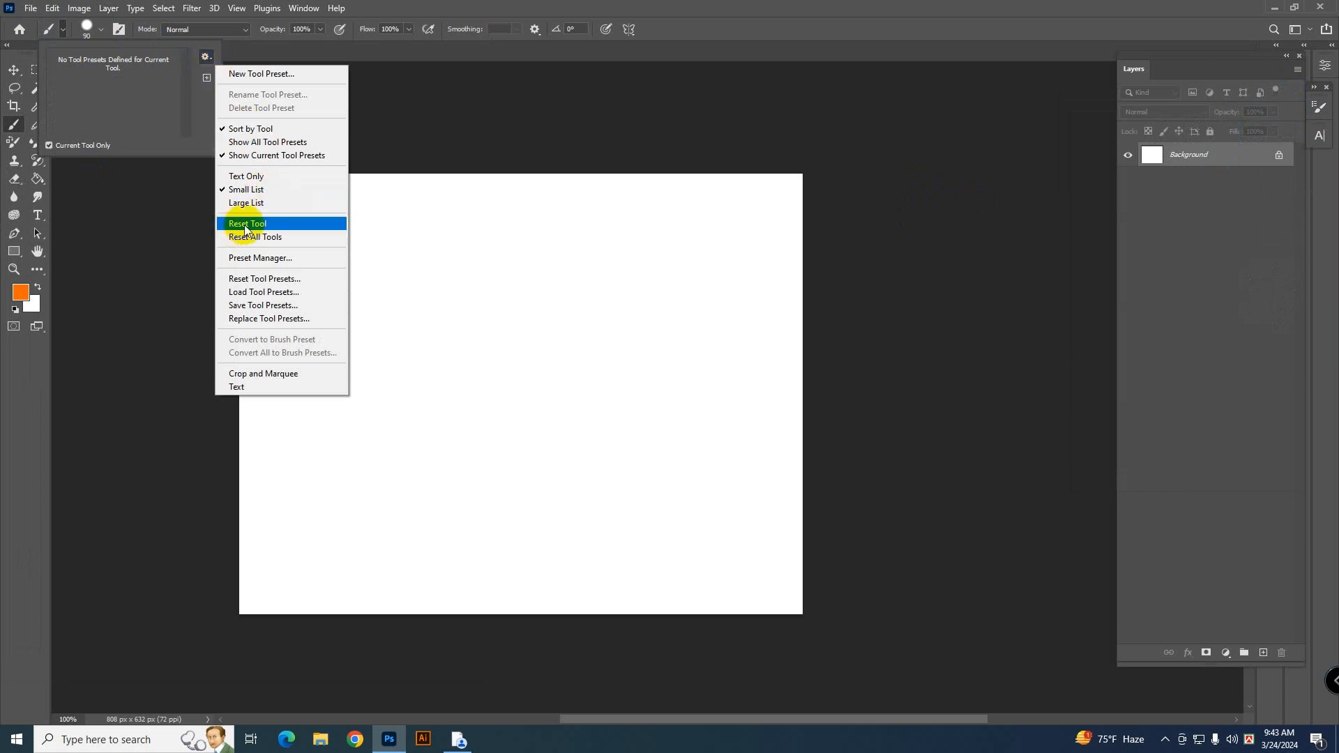
click(247, 224)
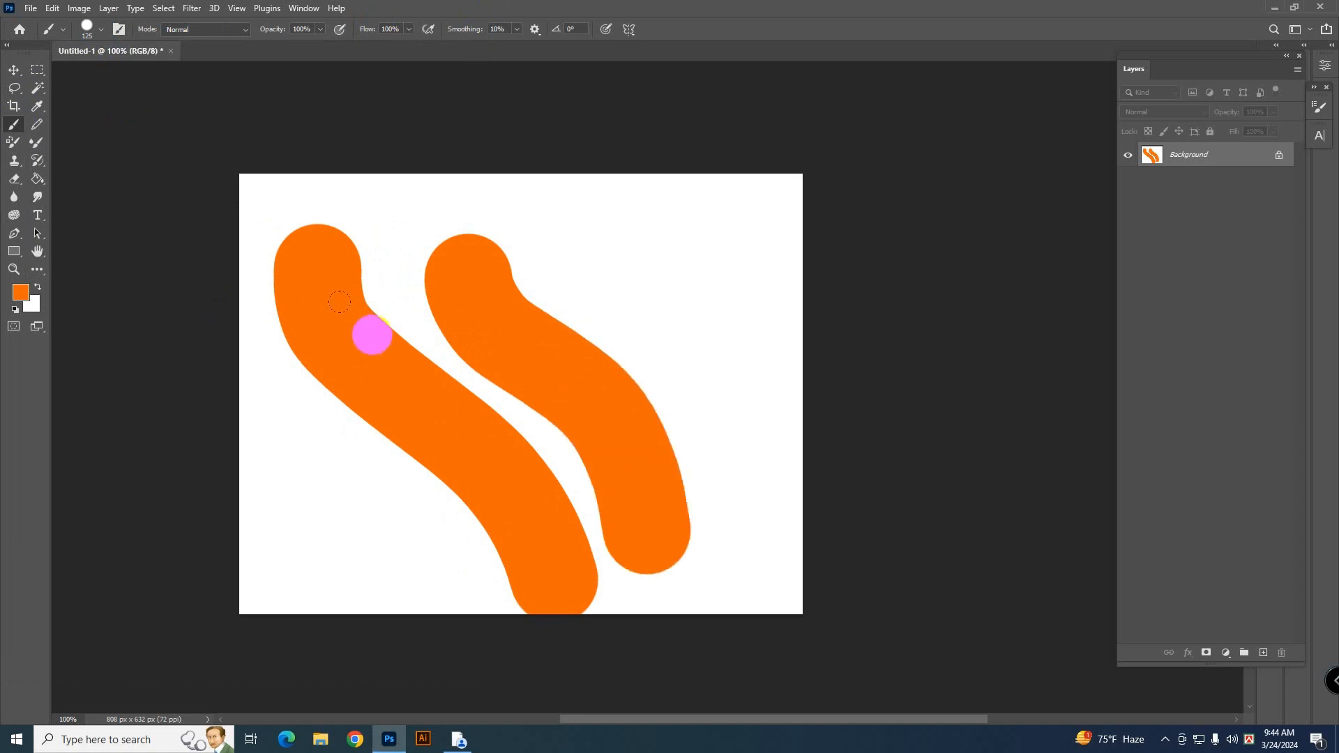
click(545, 739)
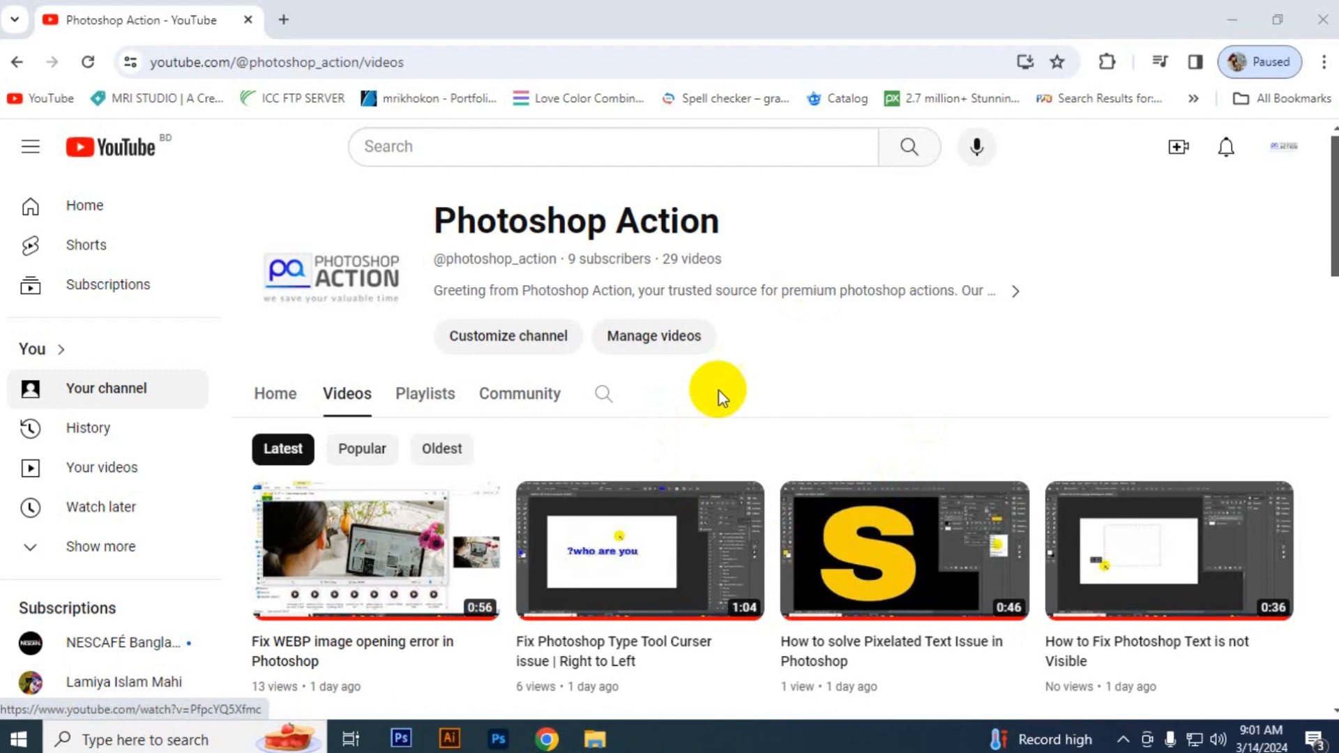
mouse_move(759, 394)
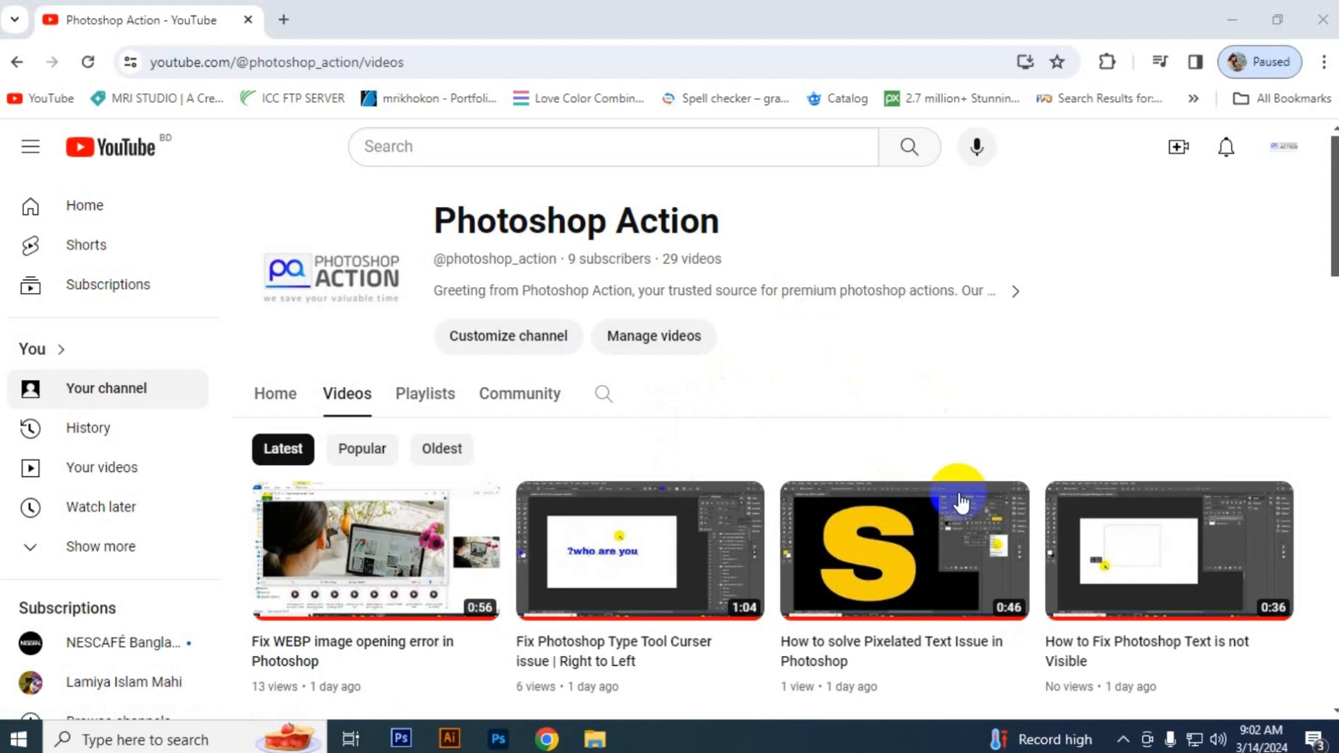
mouse_move(1017, 325)
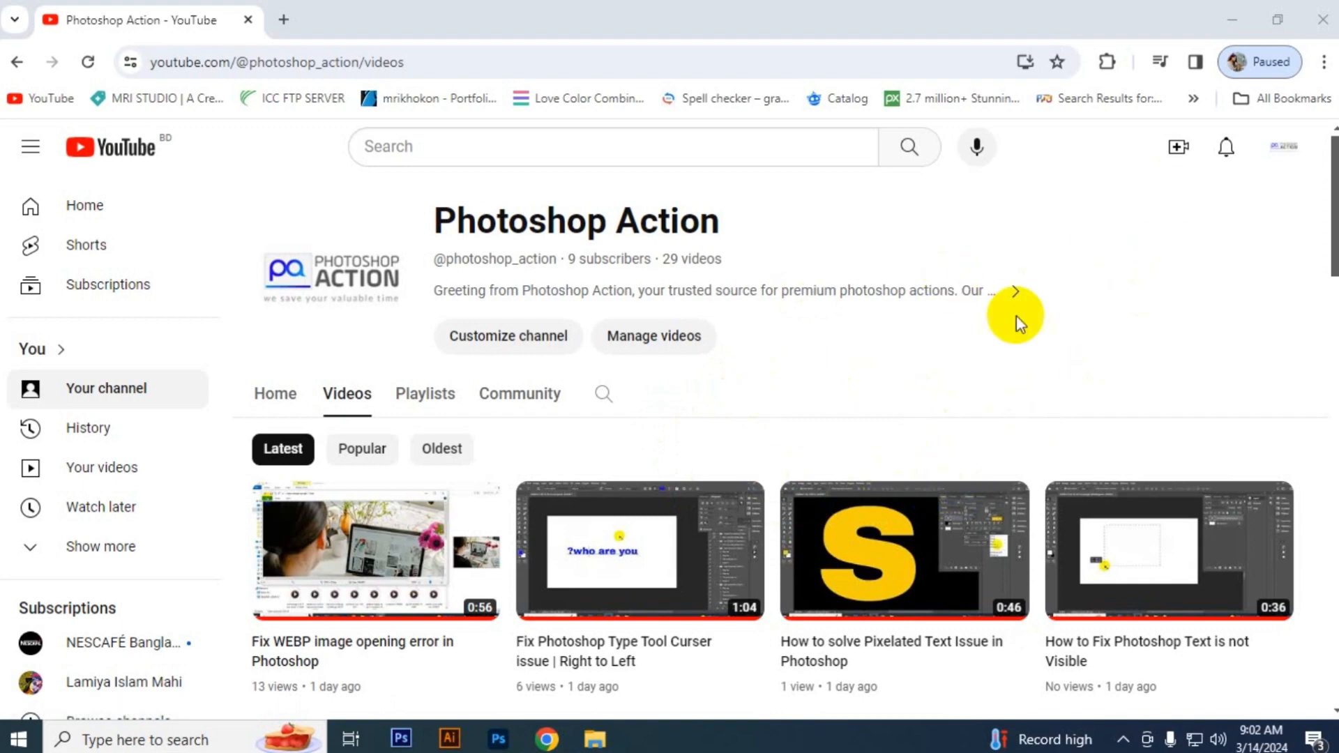
scroll(down, 3)
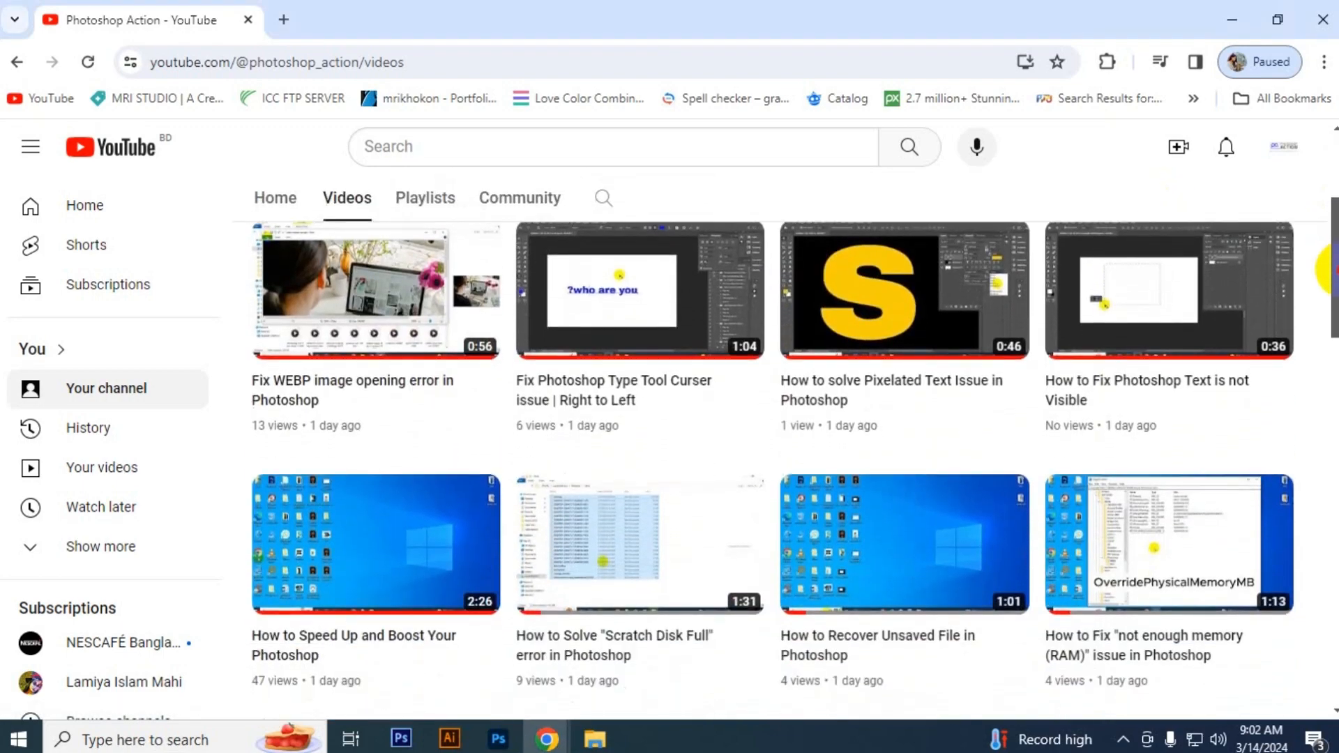
scroll(down, 3)
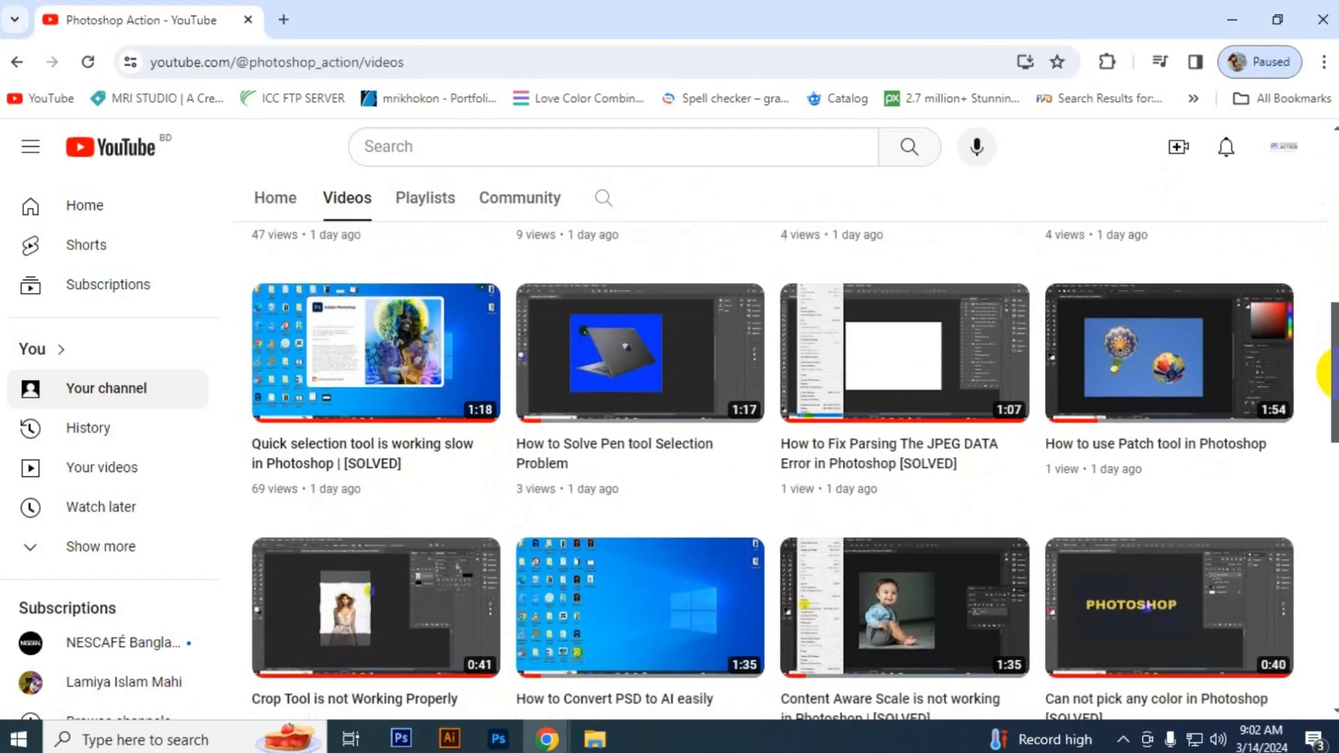
scroll(down, 3)
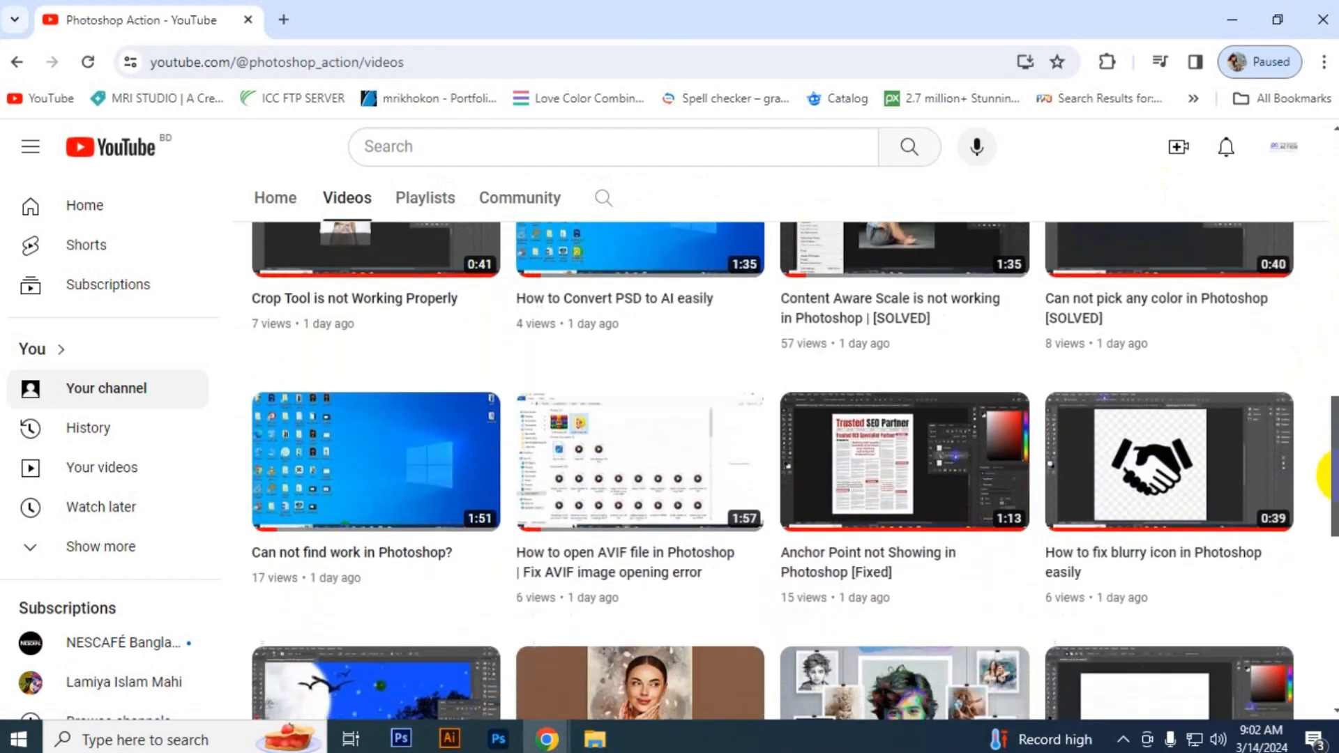
scroll(down, 3)
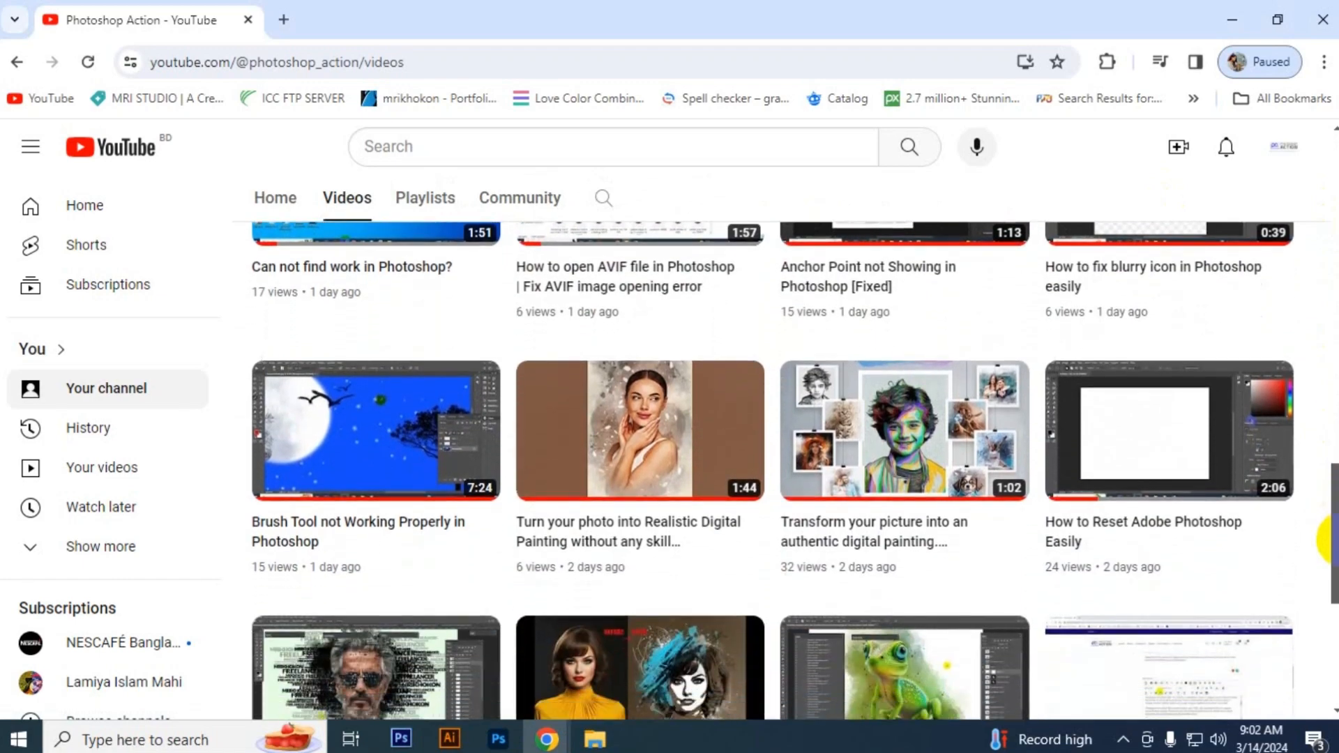
scroll(down, 3)
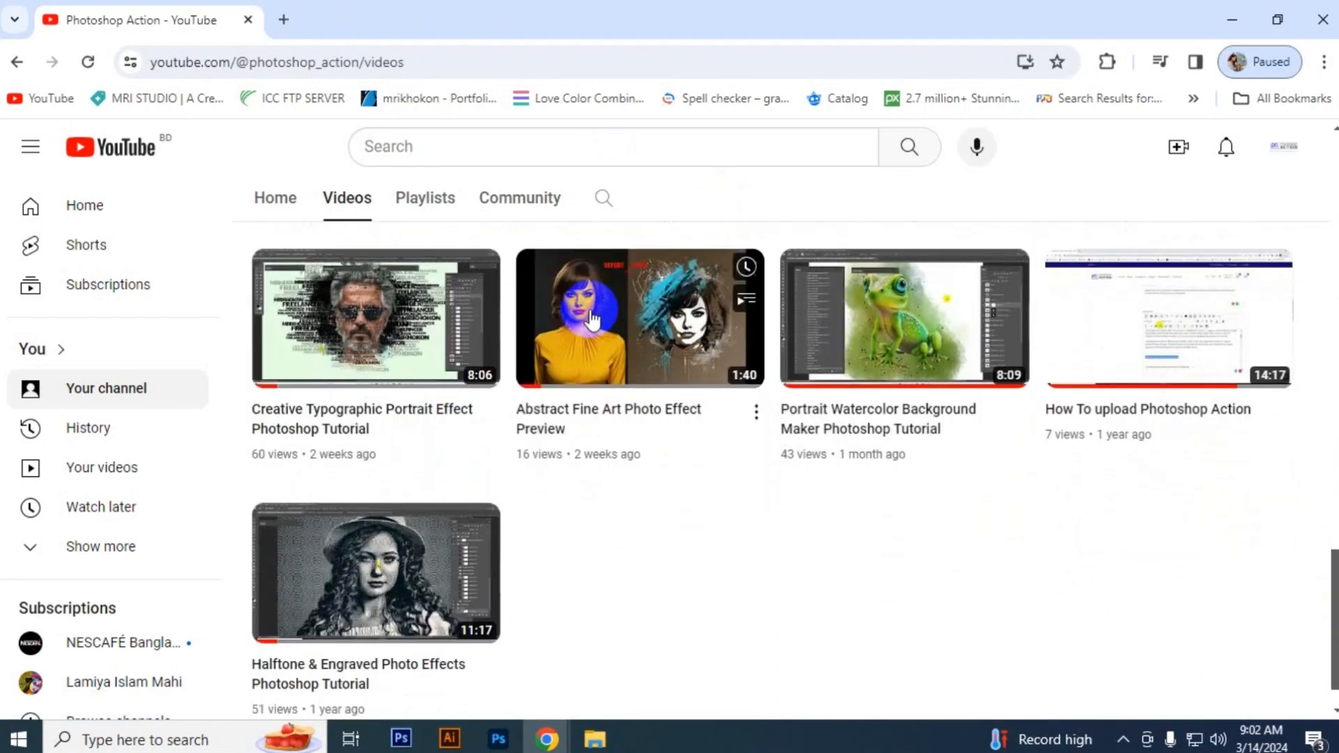
mouse_move(922, 393)
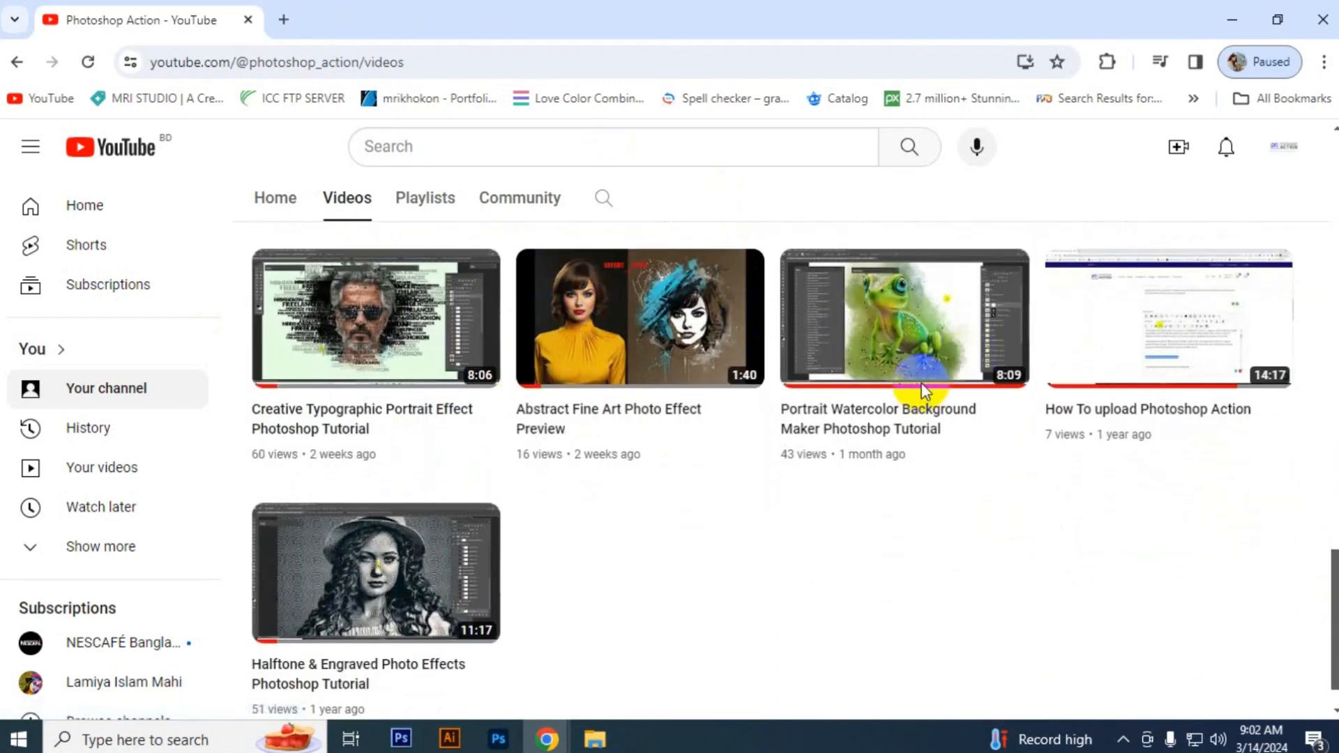